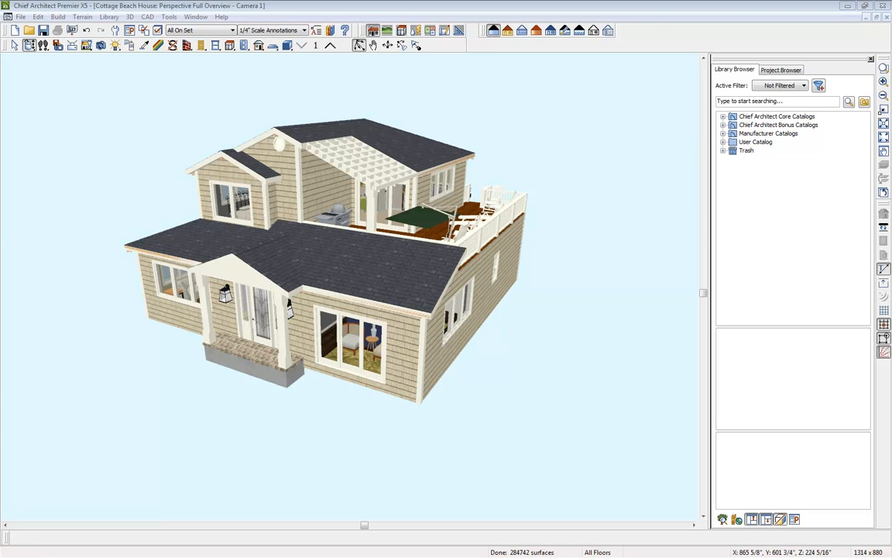
mouse_move(649, 14)
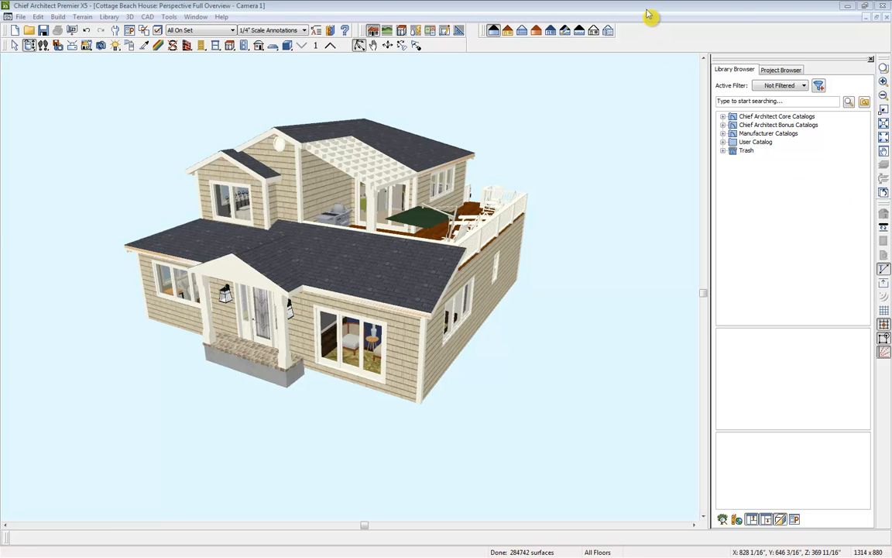
mouse_move(667, 53)
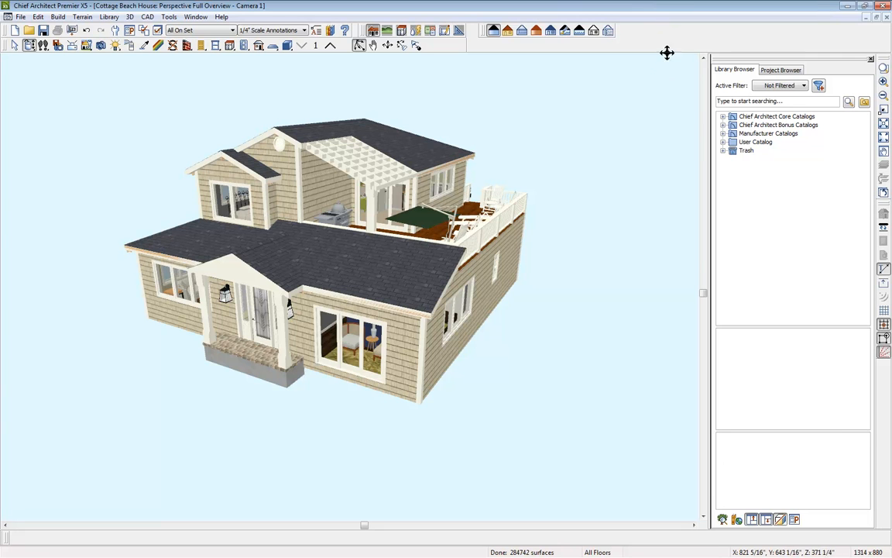
mouse_move(623, 209)
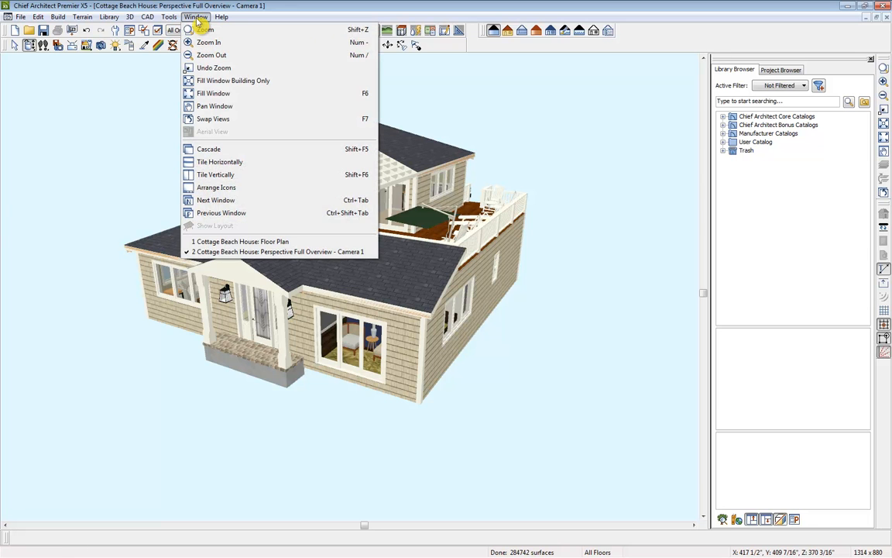
mouse_move(215, 174)
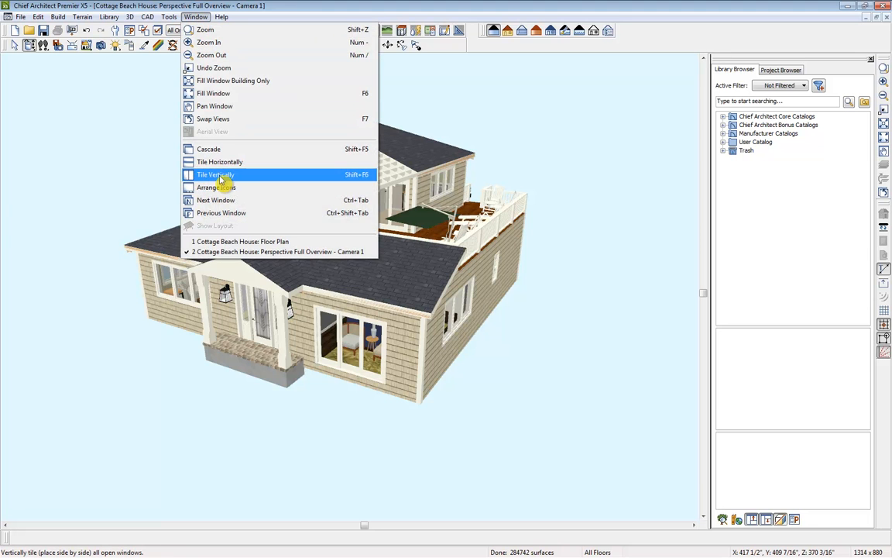
Step: Tile the 3D overview and floor plan vertically and show the Floor Tools toolbar
left_click(215, 174)
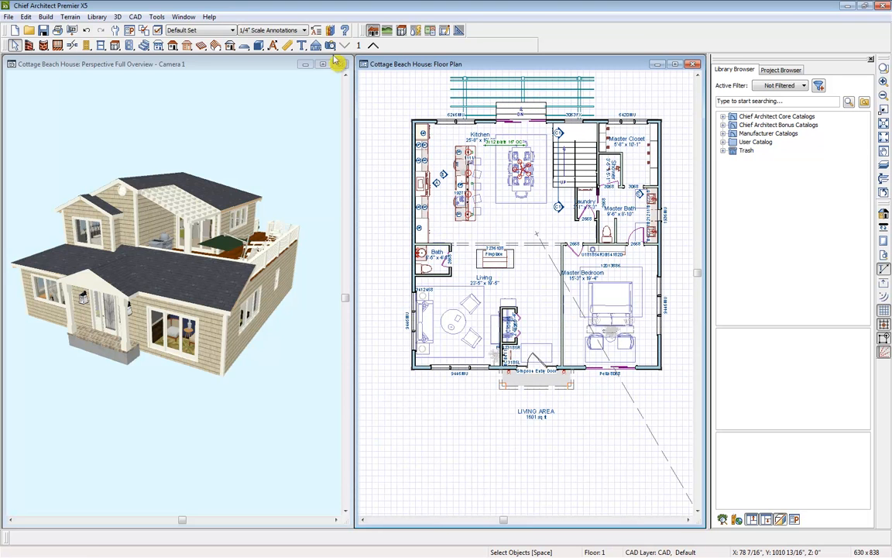
mouse_move(158, 44)
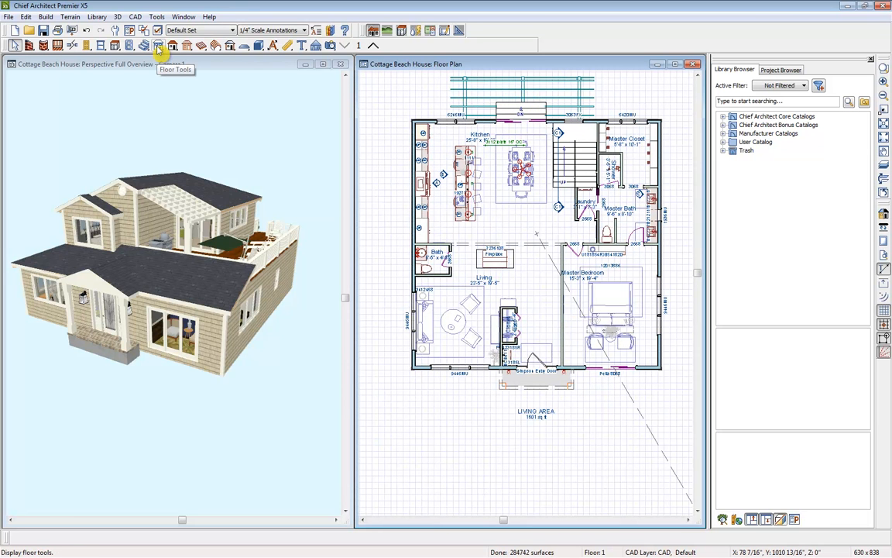
left_click(158, 44)
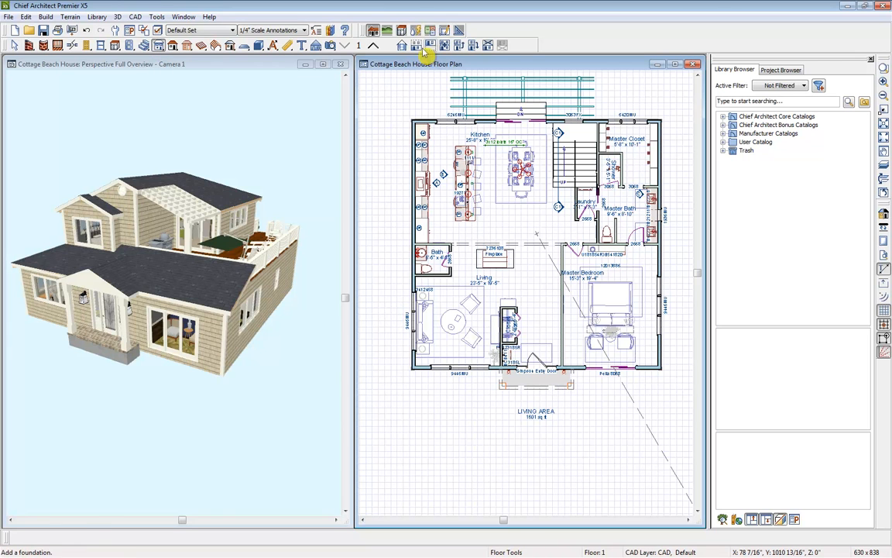
mouse_move(417, 45)
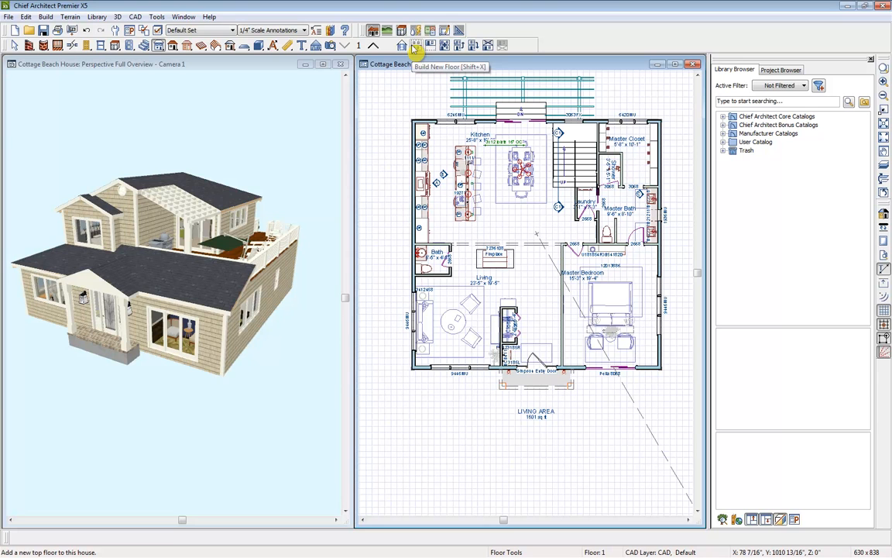
mouse_move(430, 44)
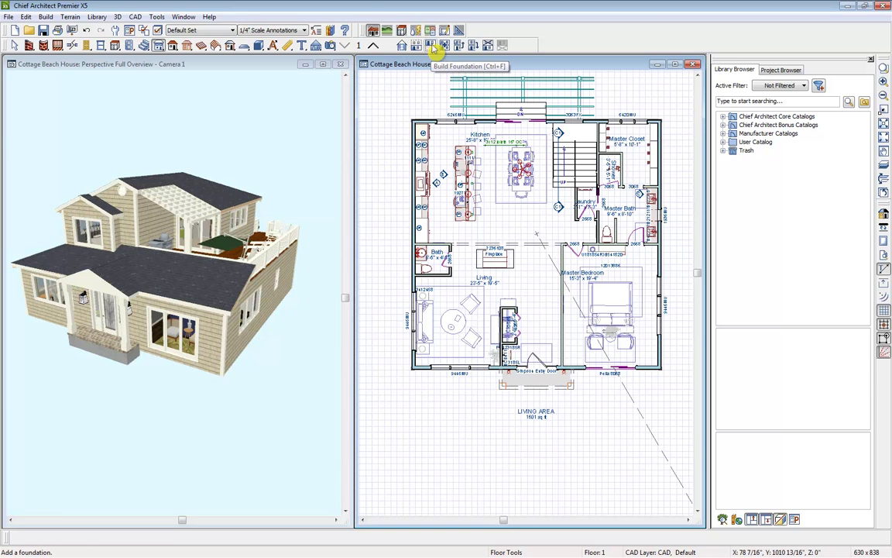
Step: Open Build Foundation and check Auto Rebuild Foundation
left_click(431, 30)
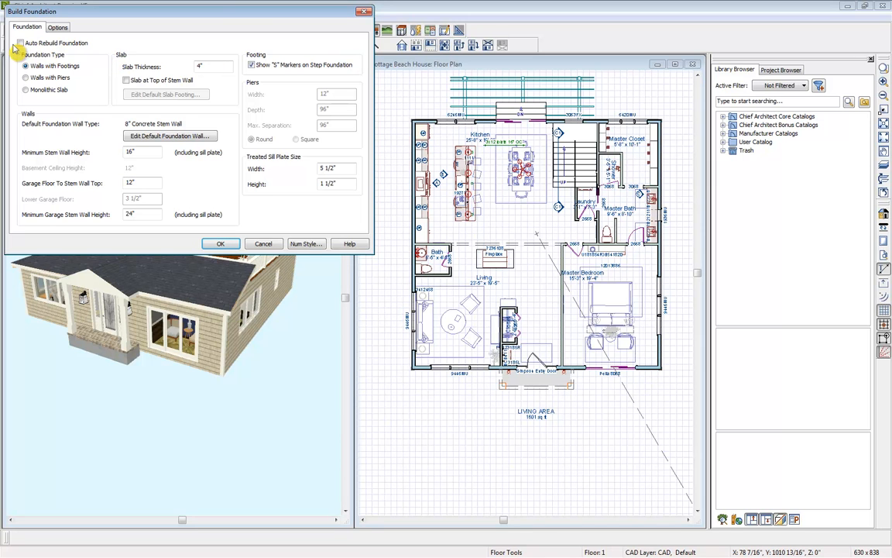
left_click(20, 43)
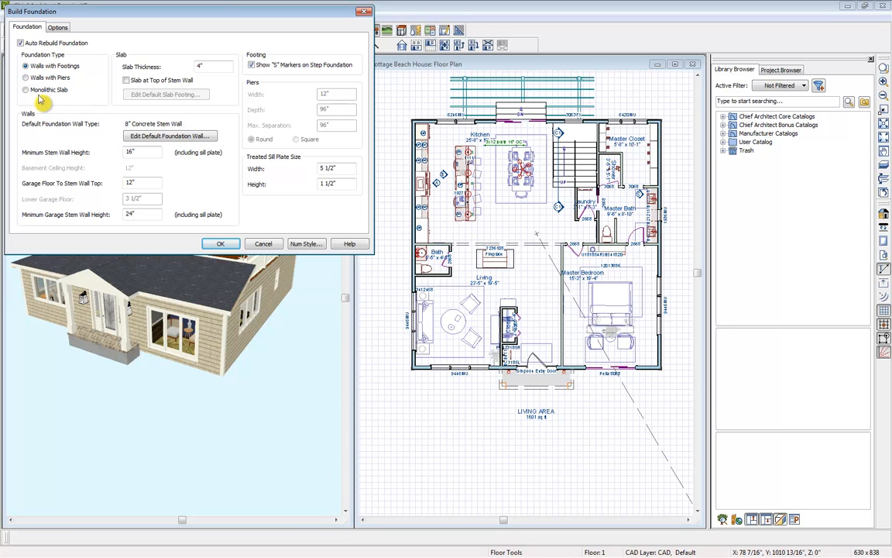
mouse_move(108, 95)
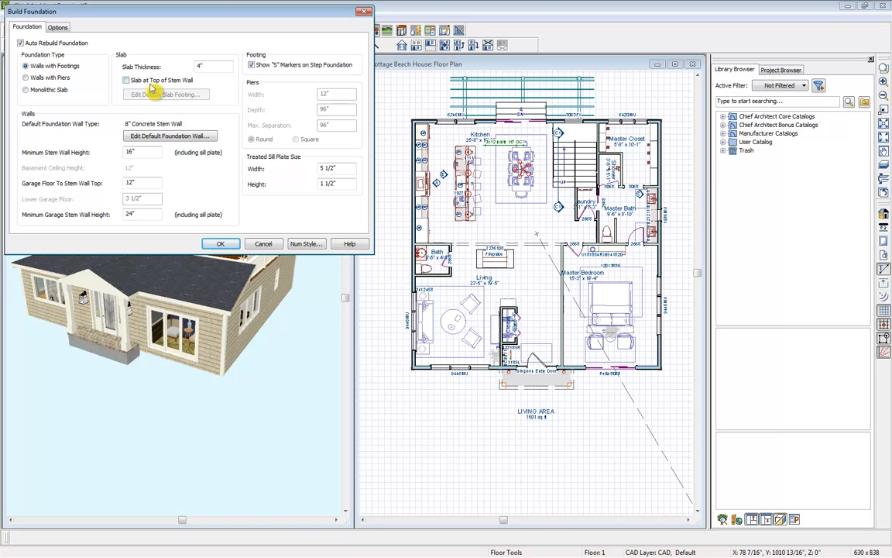
mouse_move(194, 122)
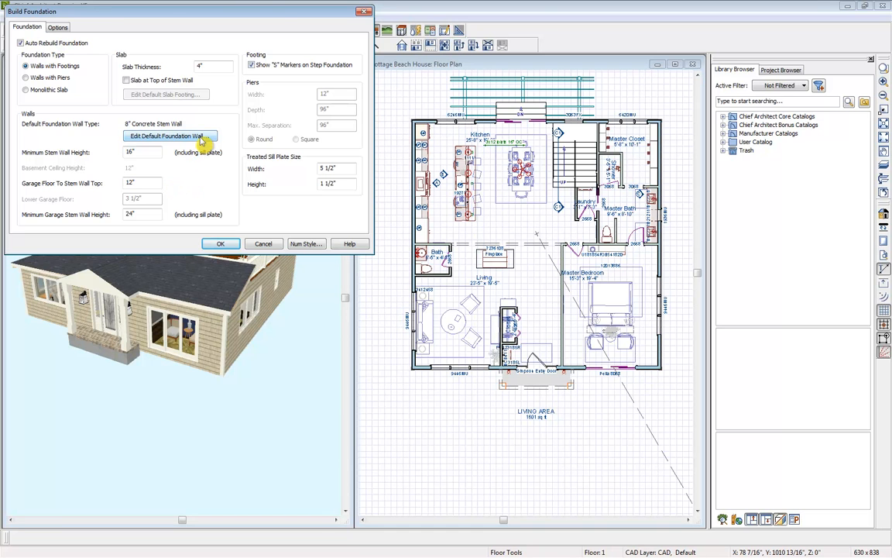
left_click(169, 135)
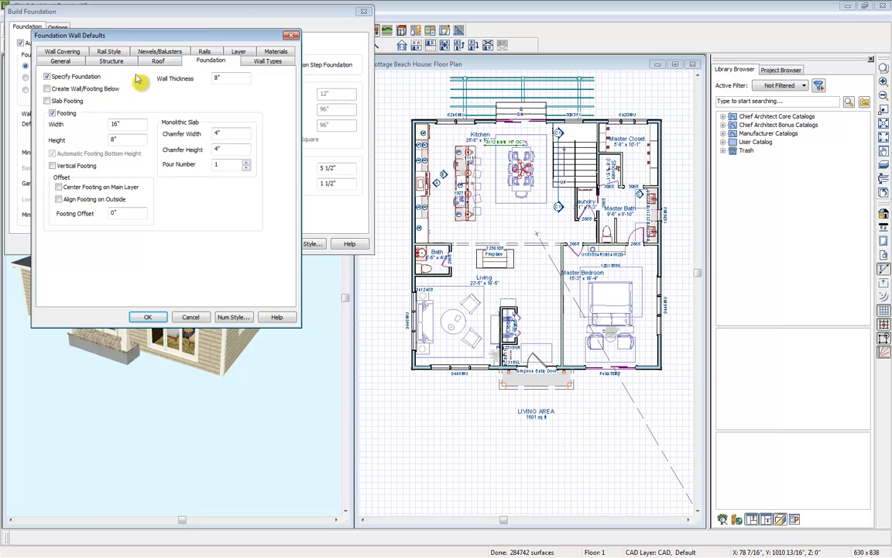
mouse_move(100, 165)
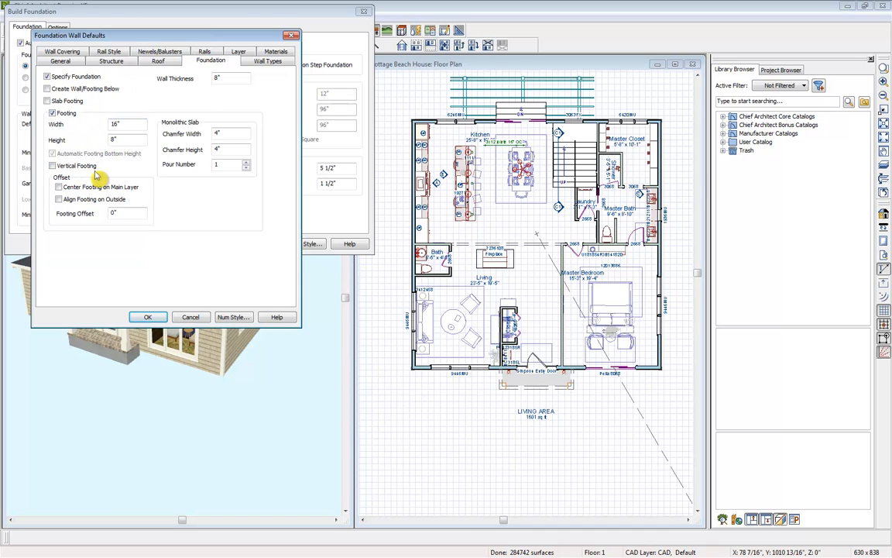
mouse_move(179, 89)
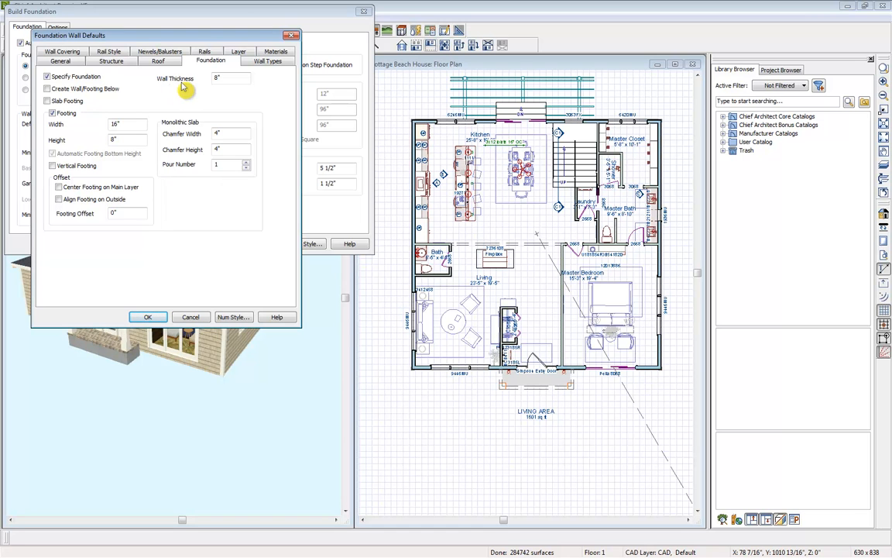
left_click(267, 60)
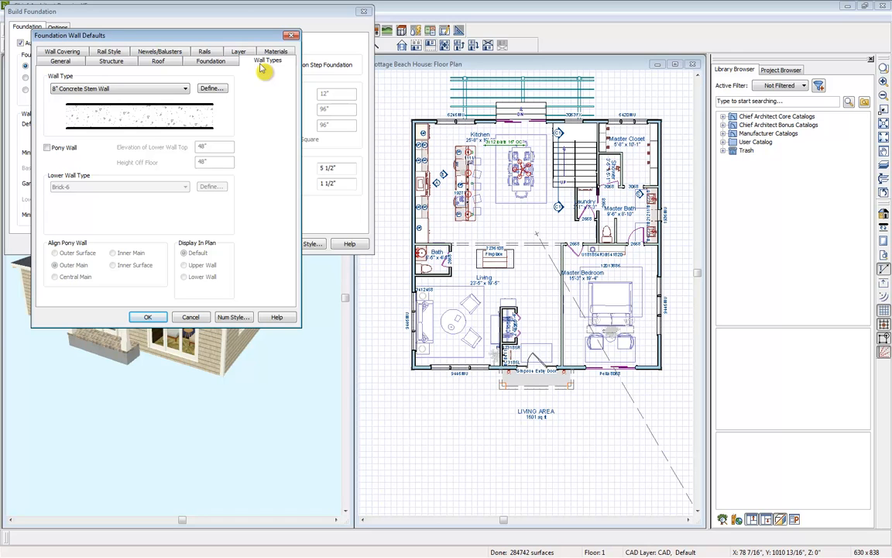
left_click(211, 87)
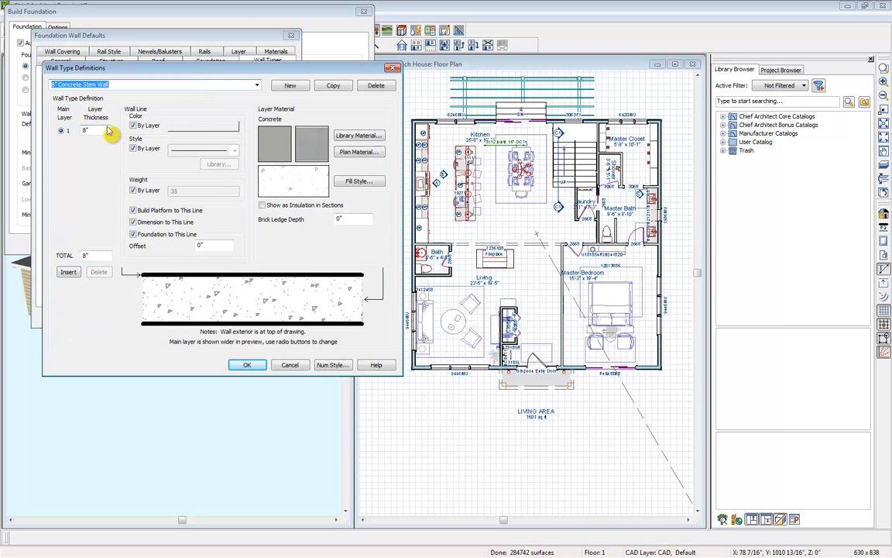
mouse_move(114, 154)
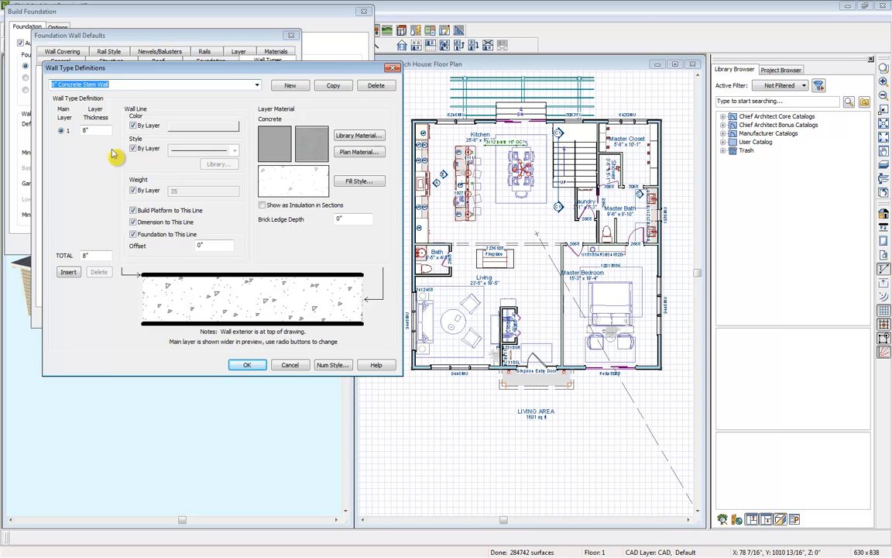
mouse_move(124, 157)
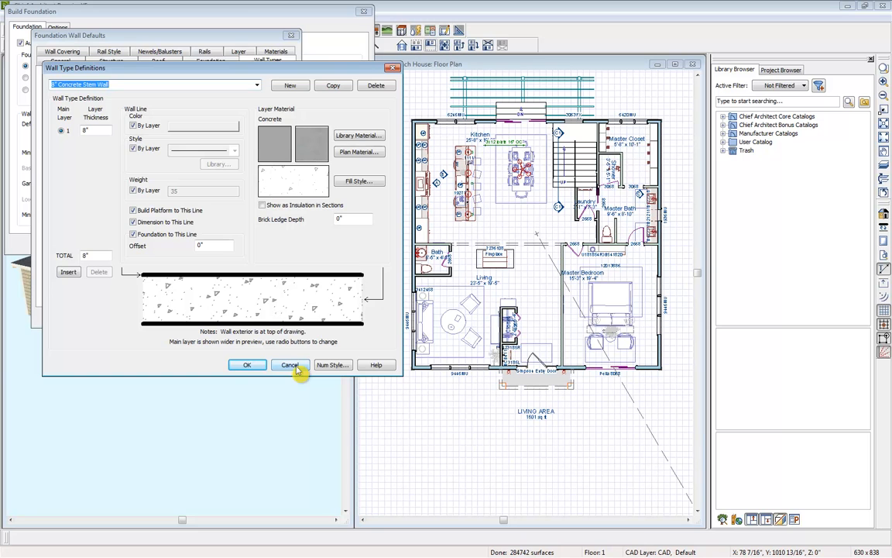
left_click(291, 364)
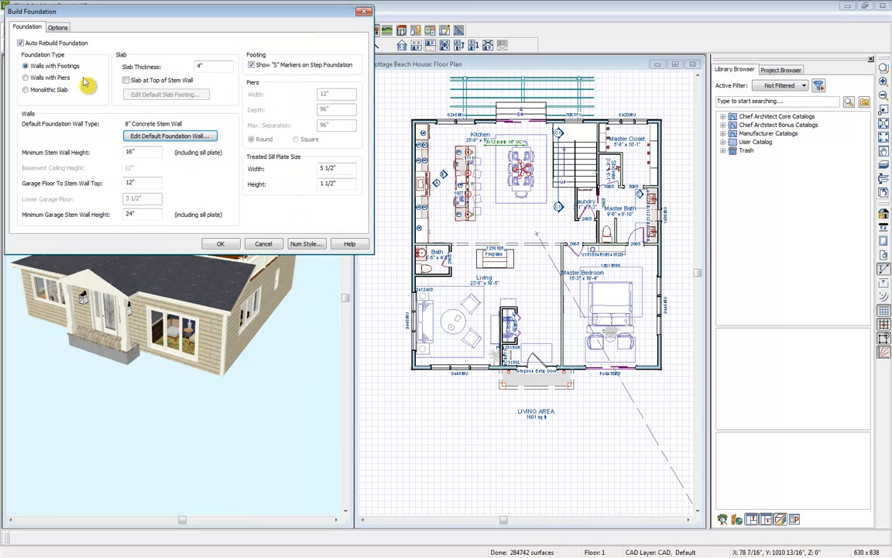
Step: Make the foundation walls with piers, 8" wide and square
left_click(27, 77)
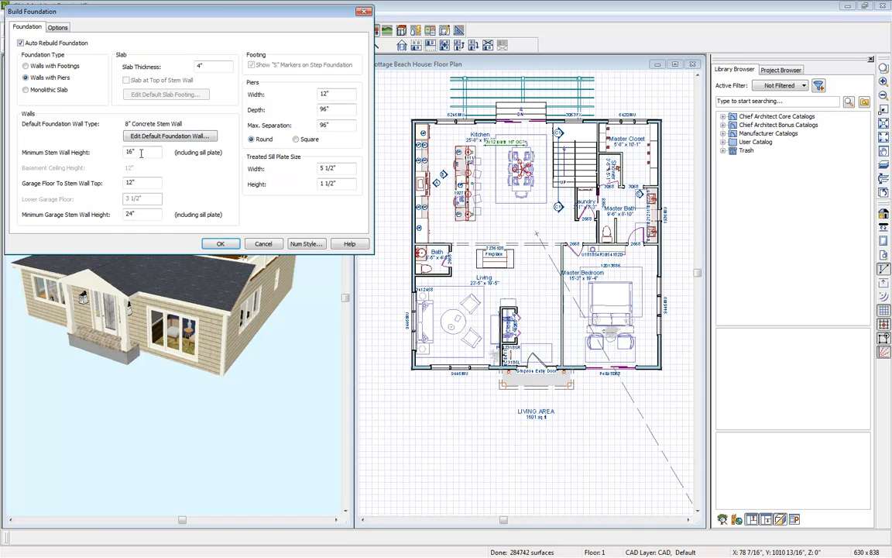
mouse_move(221, 136)
type("8")
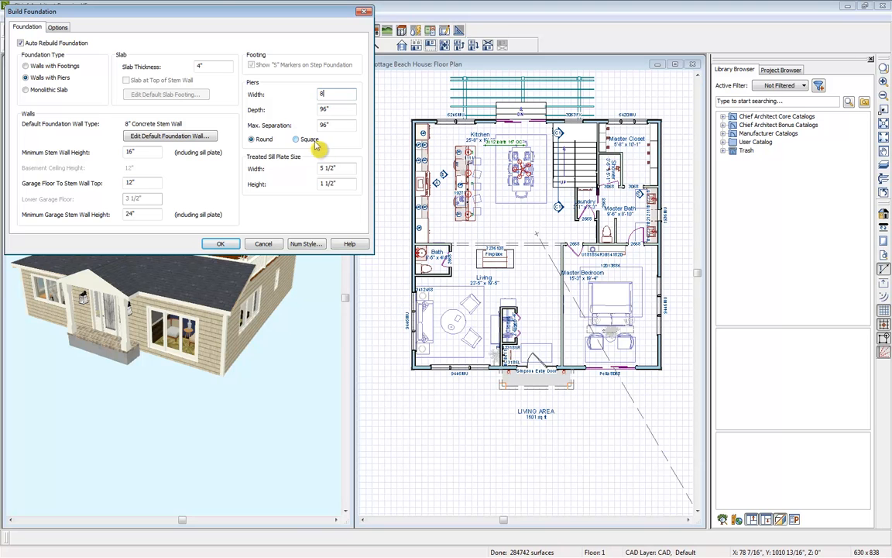
left_click(296, 138)
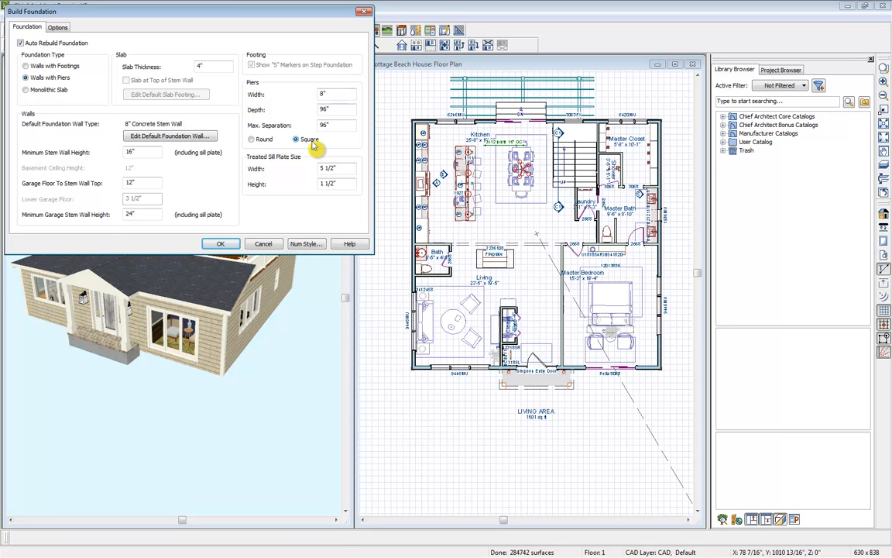
mouse_move(74, 38)
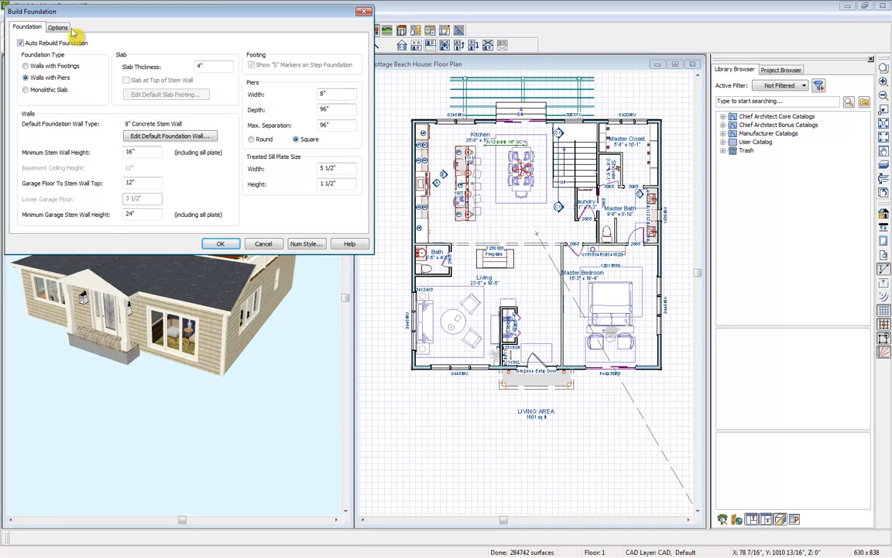
Step: Leave the rebar options on the Options tab unchanged and accept to rebuild
left_click(58, 27)
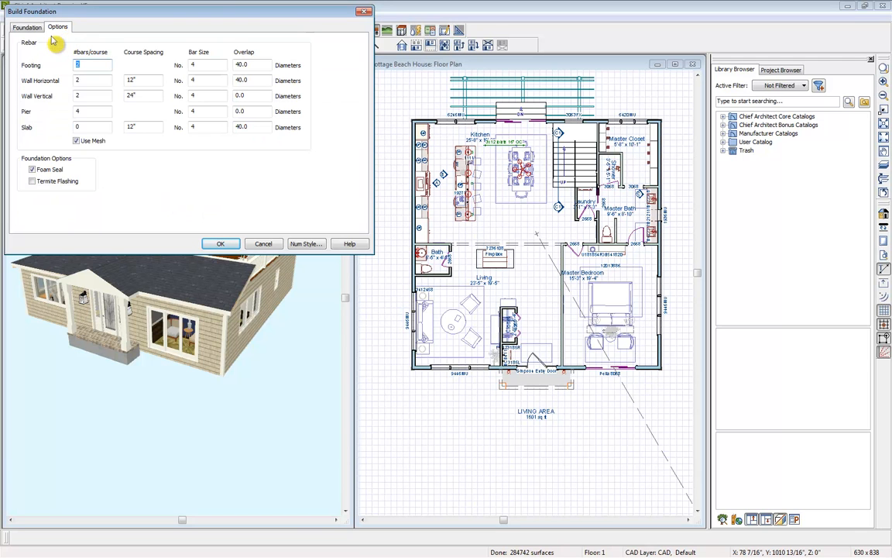
mouse_move(37, 54)
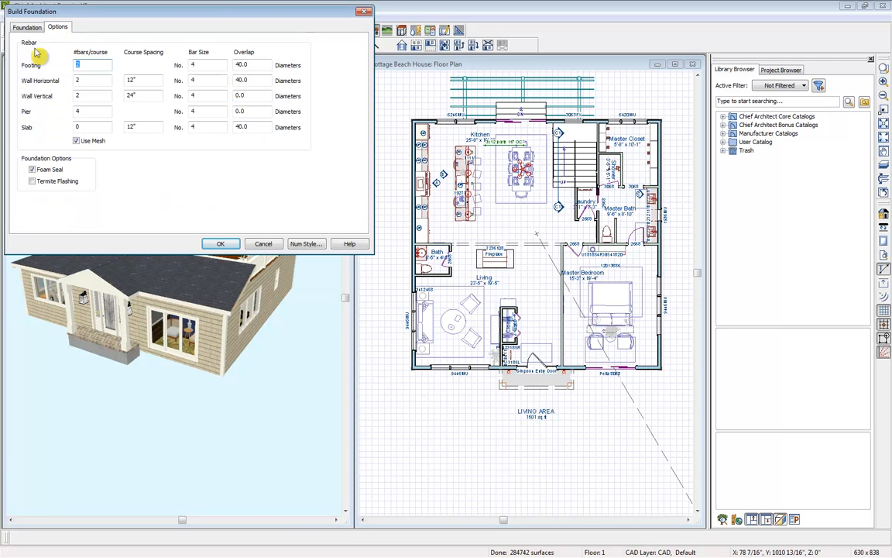
mouse_move(34, 122)
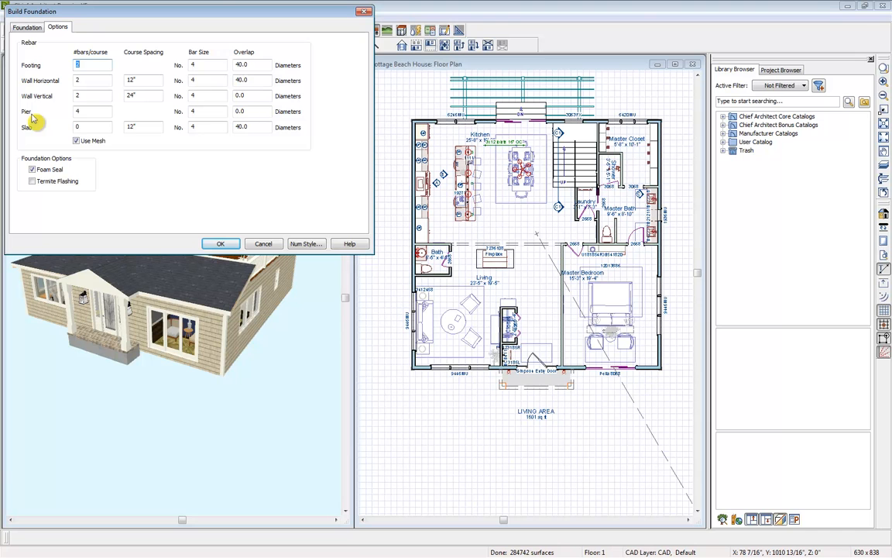
mouse_move(215, 159)
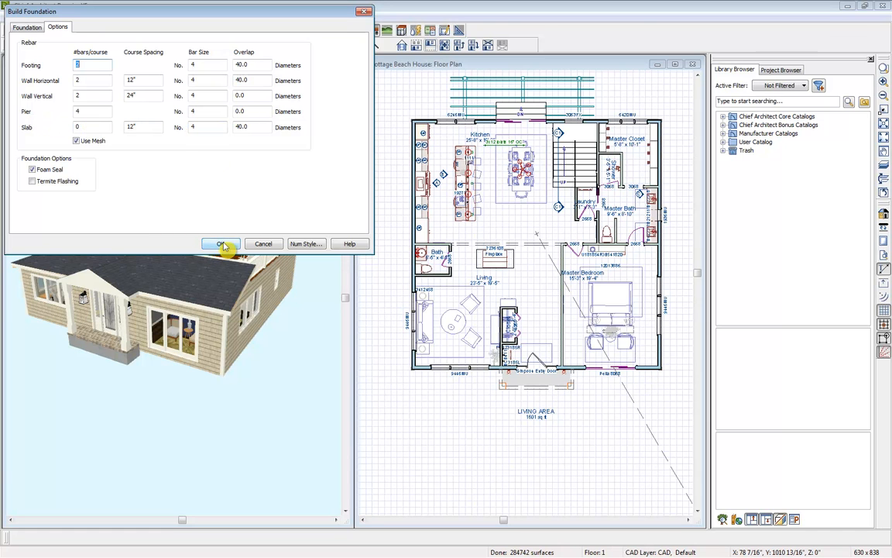
left_click(221, 243)
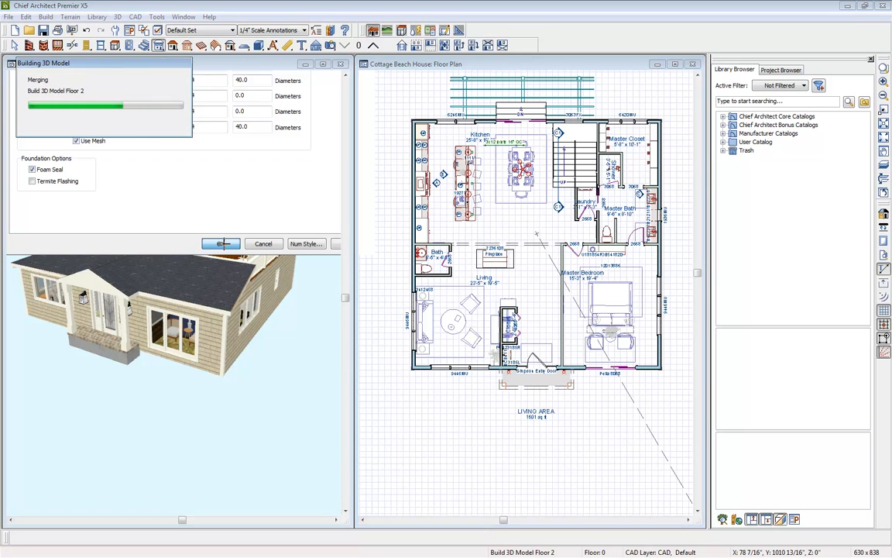
Step: Let the rebuild finish, showing the house raised on square piers in the foundation plan
left_click(220, 243)
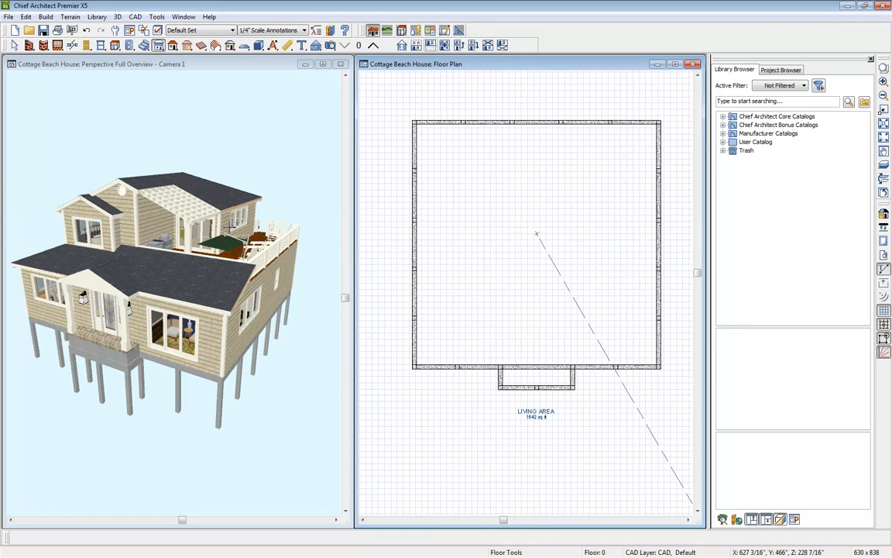
mouse_move(491, 75)
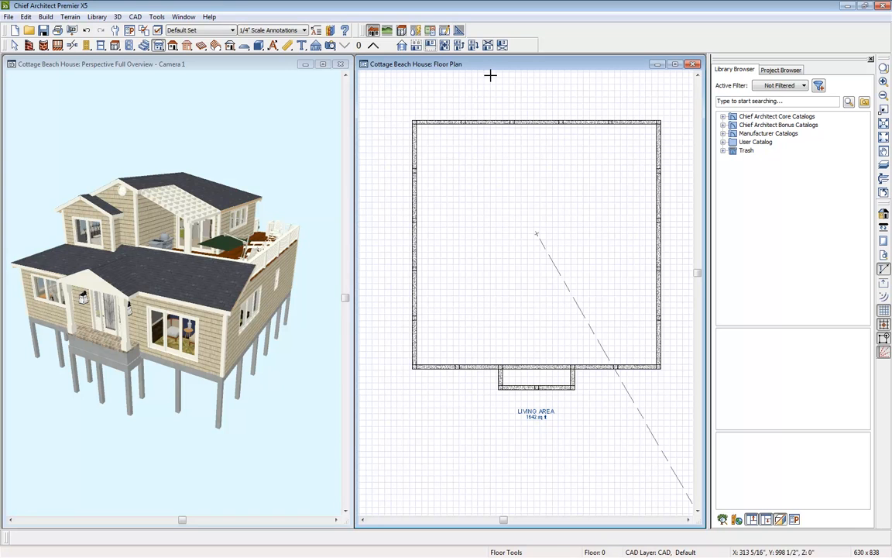
mouse_move(509, 121)
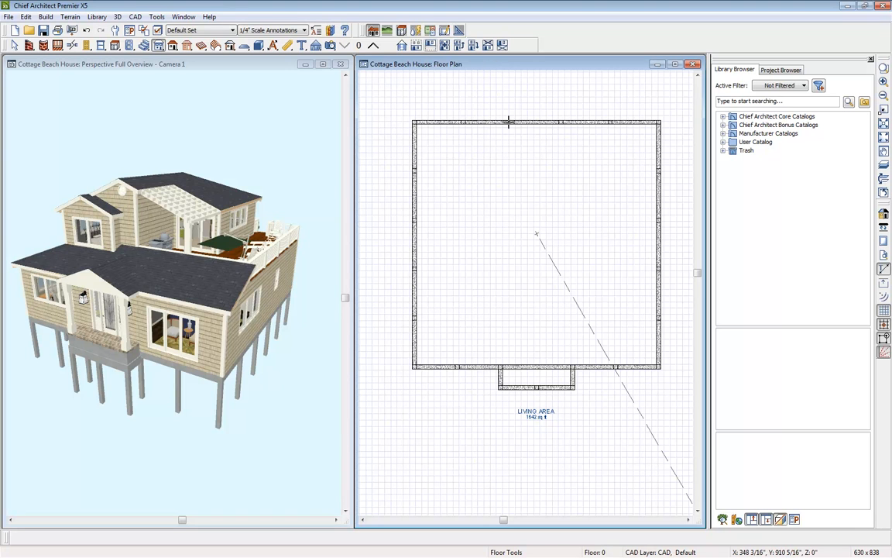
mouse_move(358, 44)
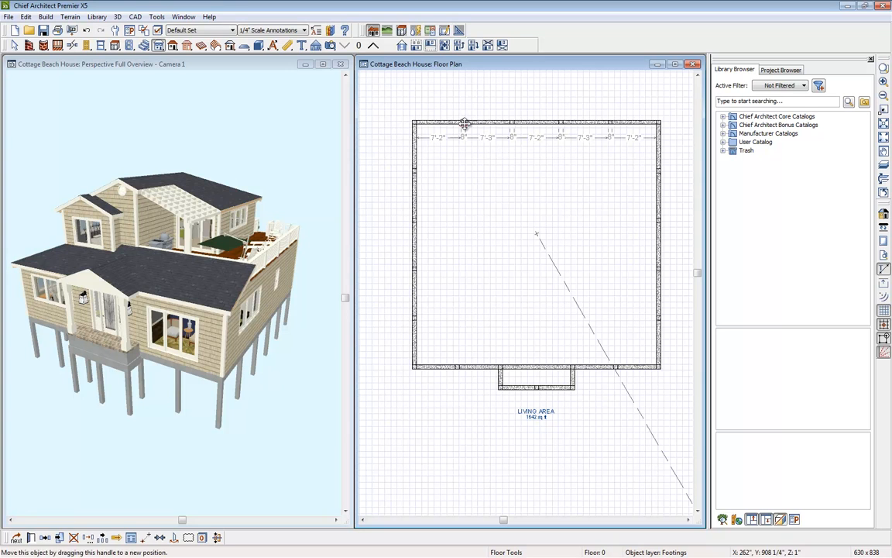
mouse_move(512, 122)
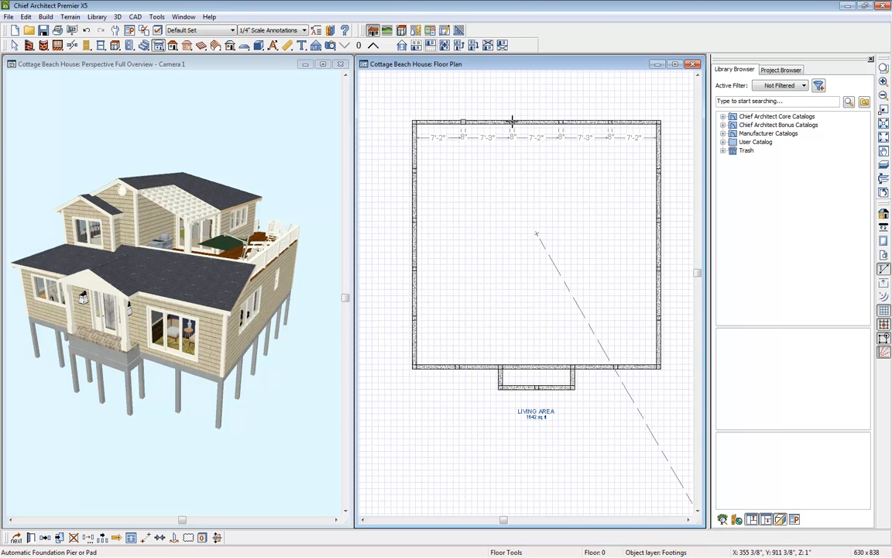
mouse_move(560, 122)
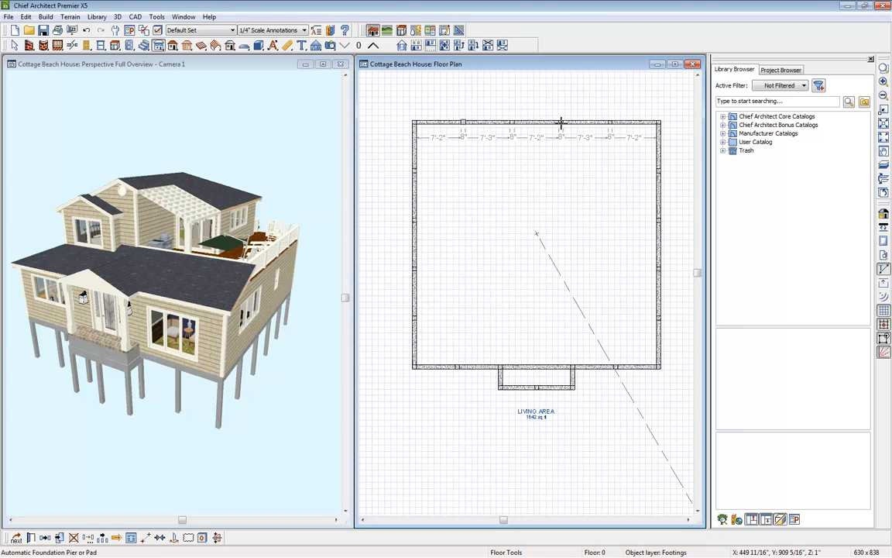
mouse_move(443, 147)
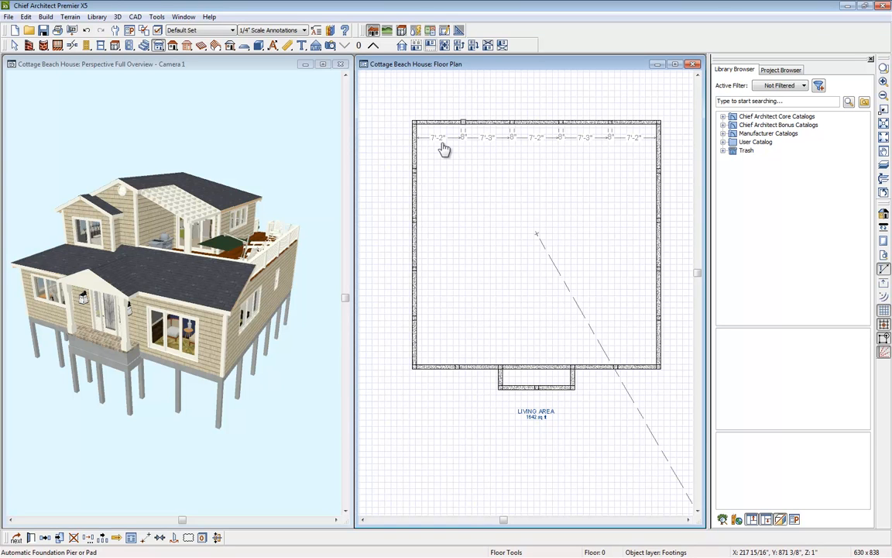
mouse_move(466, 203)
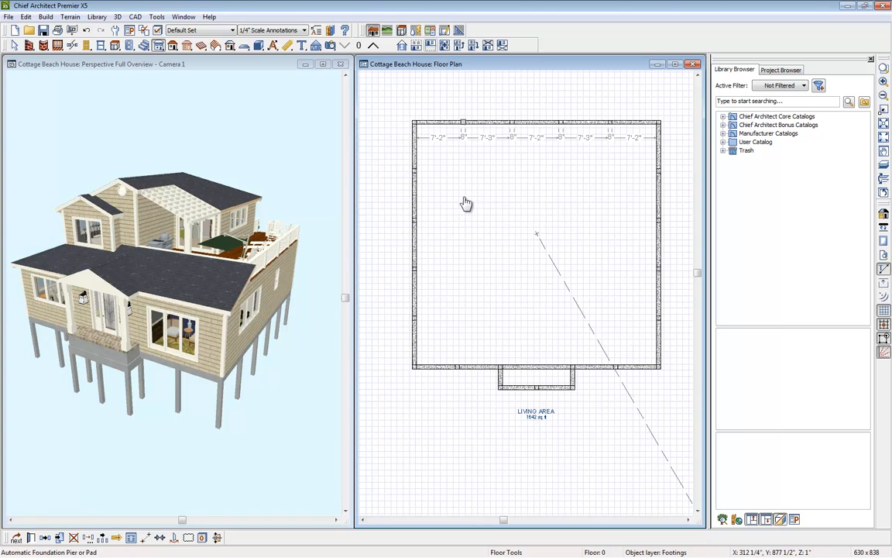
mouse_move(452, 249)
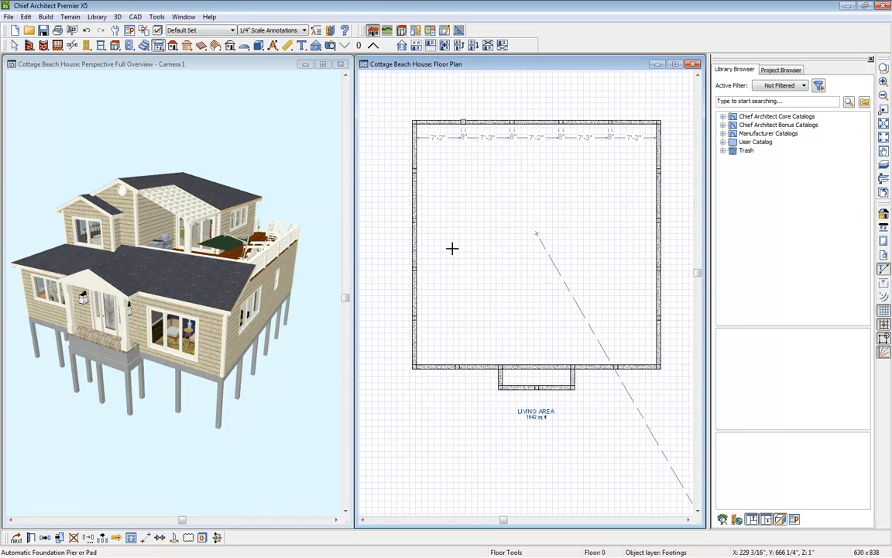
mouse_move(655, 243)
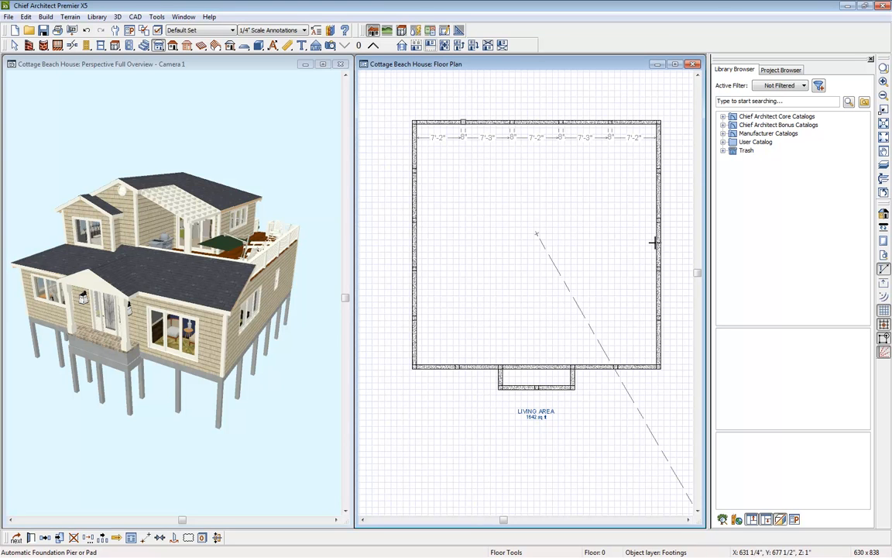
mouse_move(391, 59)
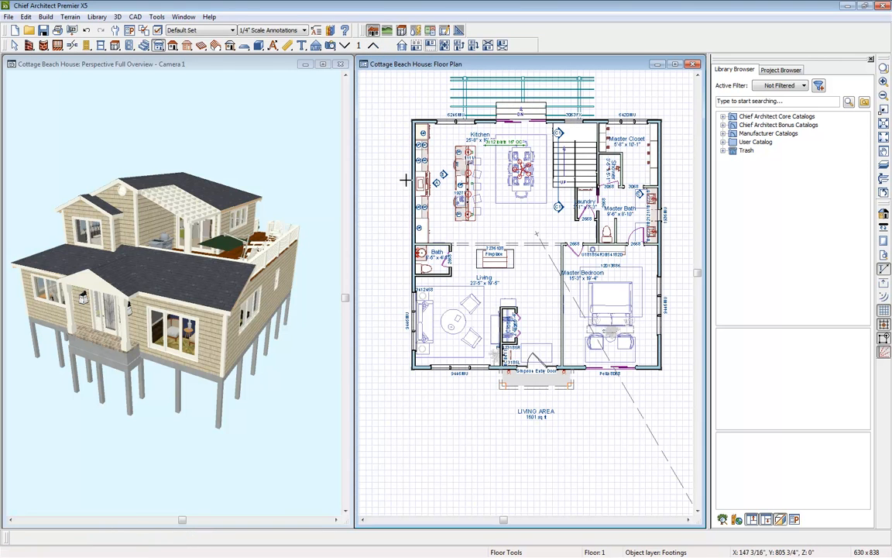
mouse_move(454, 244)
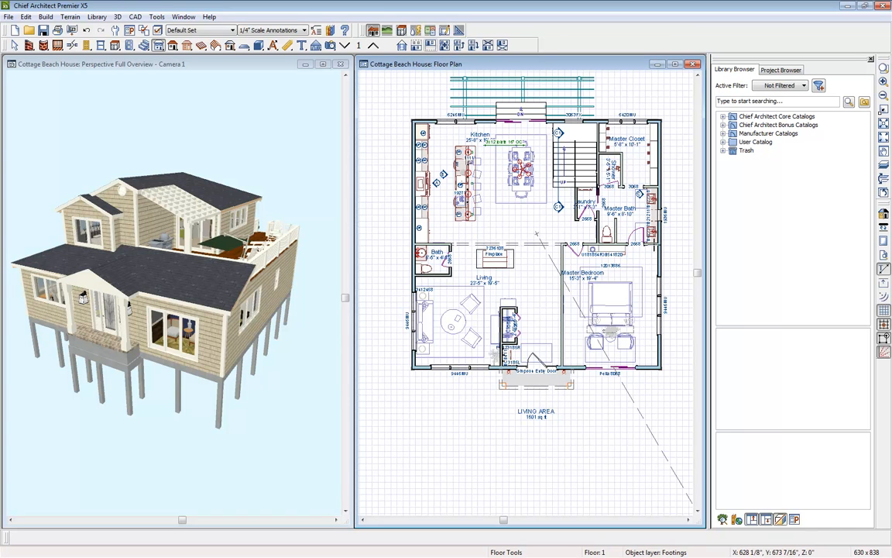
mouse_move(559, 243)
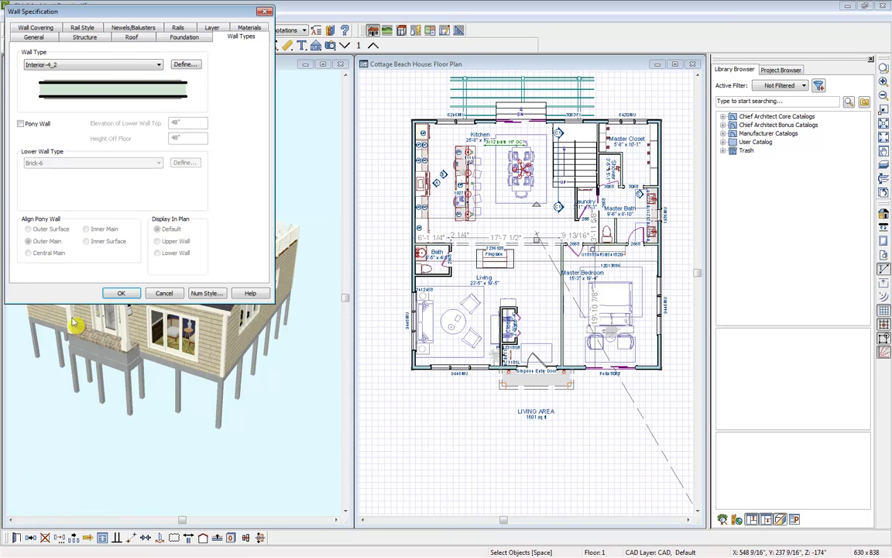
Step: Turn on Create Wall/Footing Below for the interior wall and rebuild the model
left_click(185, 36)
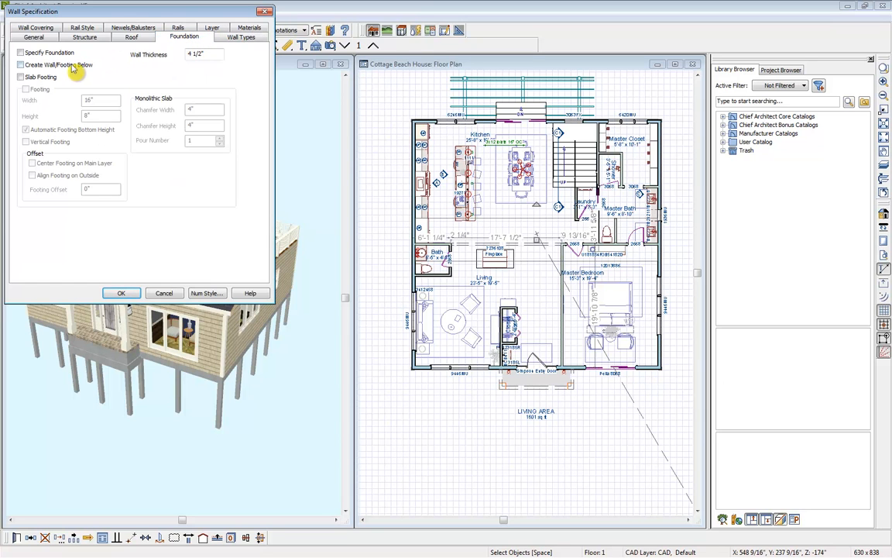
left_click(20, 64)
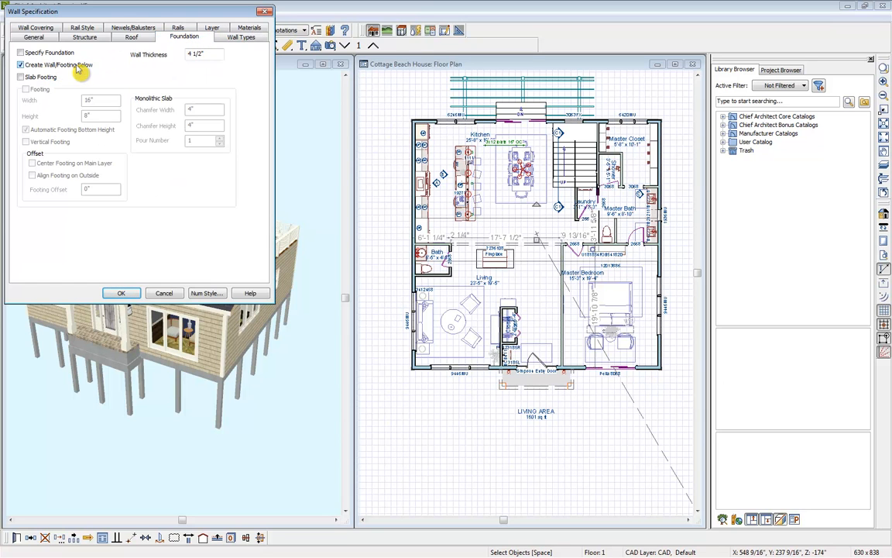
mouse_move(209, 241)
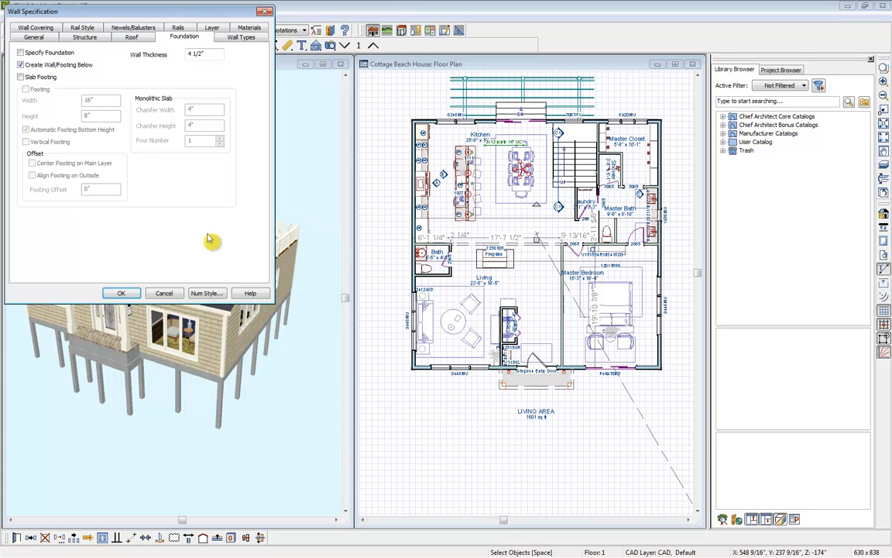
left_click(121, 292)
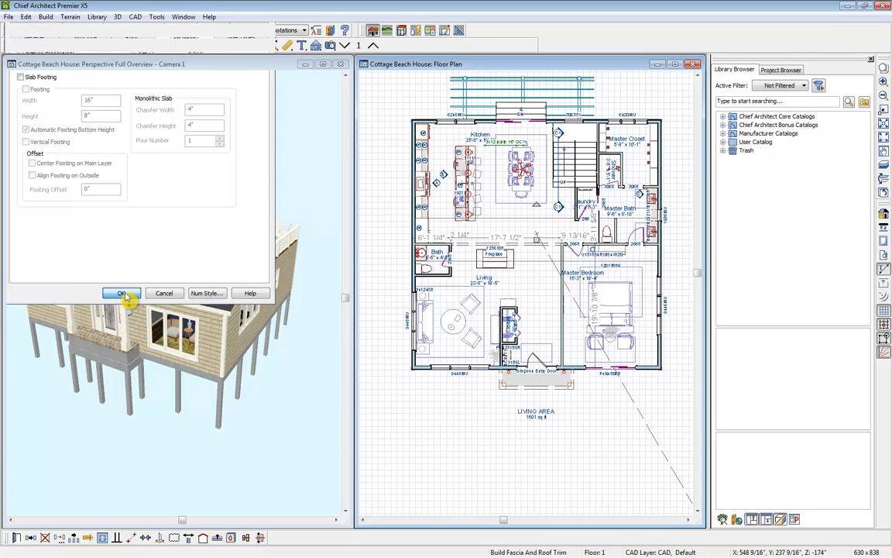
left_click(121, 293)
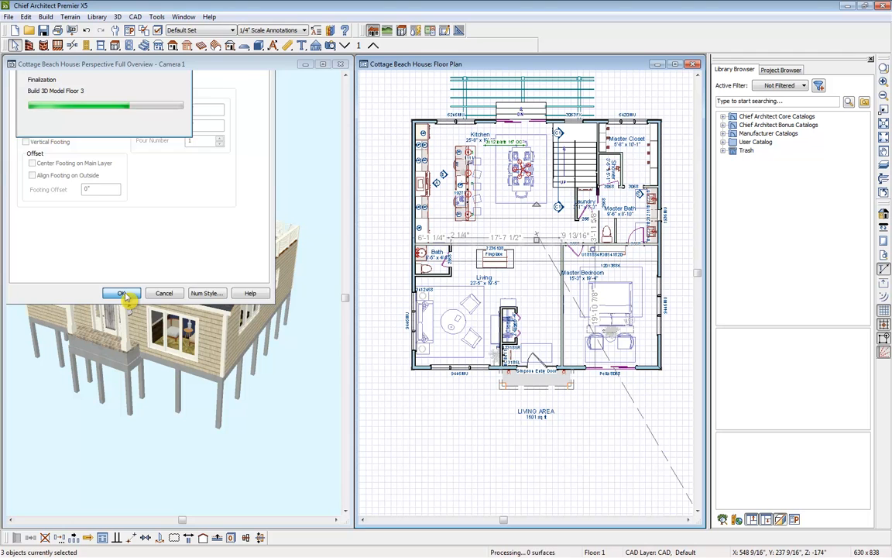
left_click(120, 293)
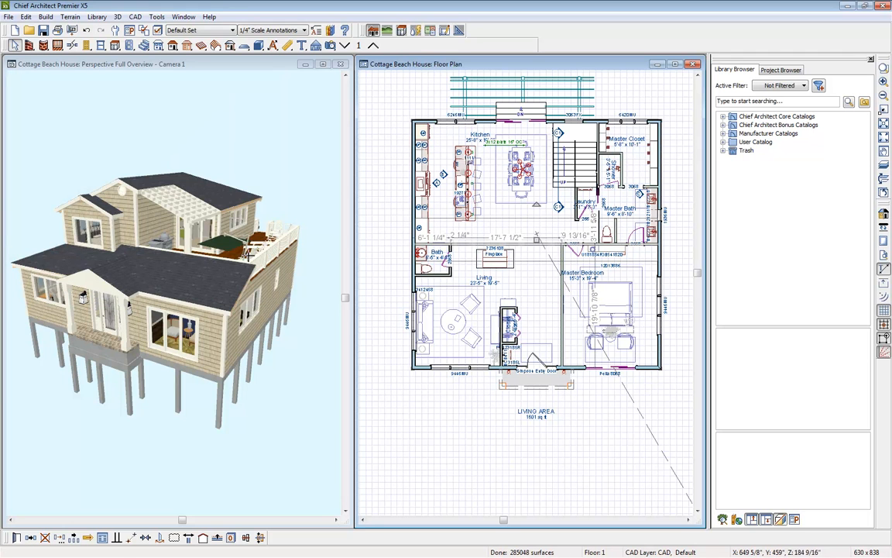
left_click(356, 45)
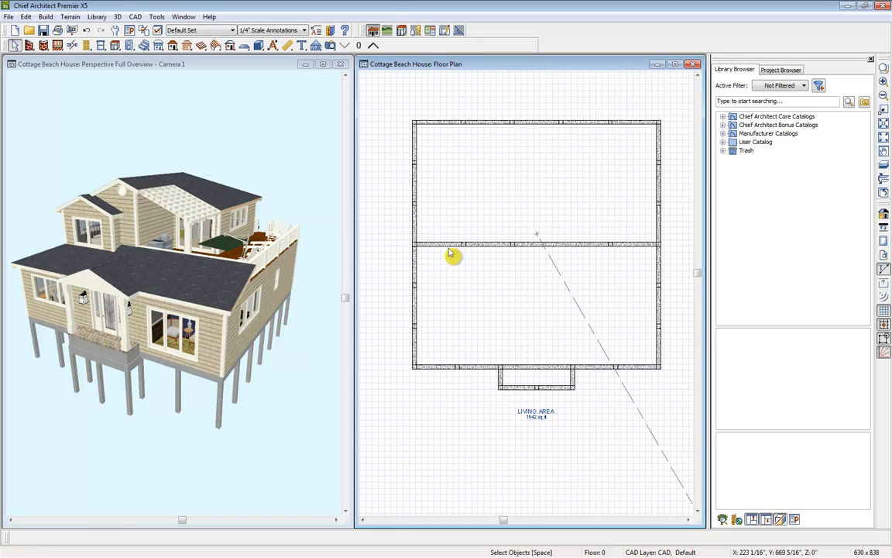
mouse_move(259, 75)
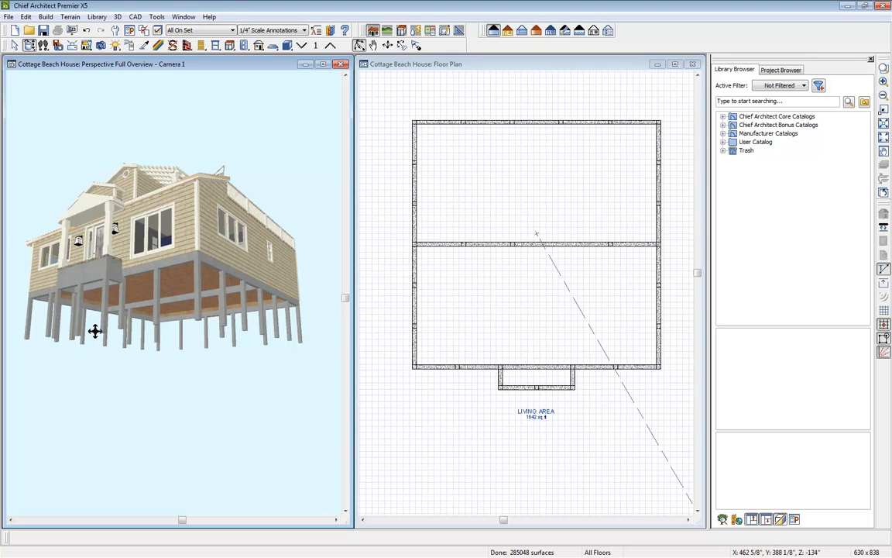
mouse_move(292, 314)
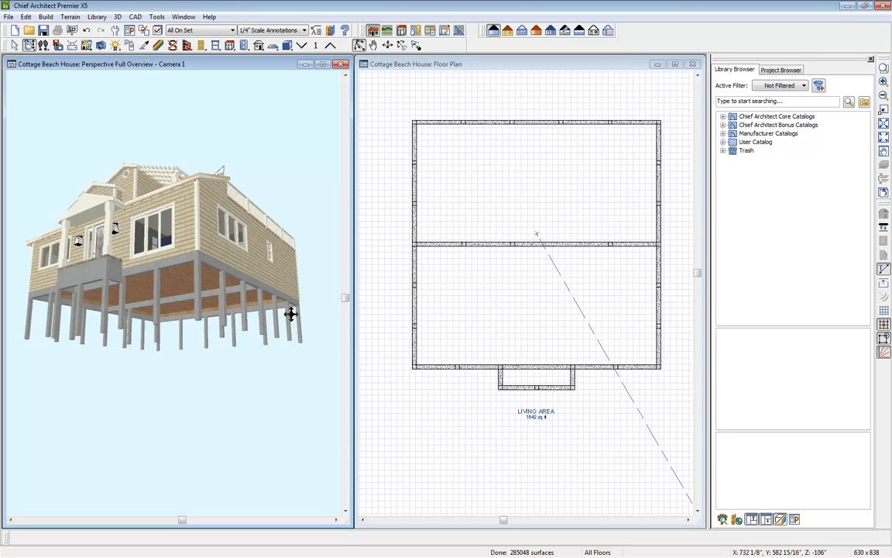
mouse_move(203, 279)
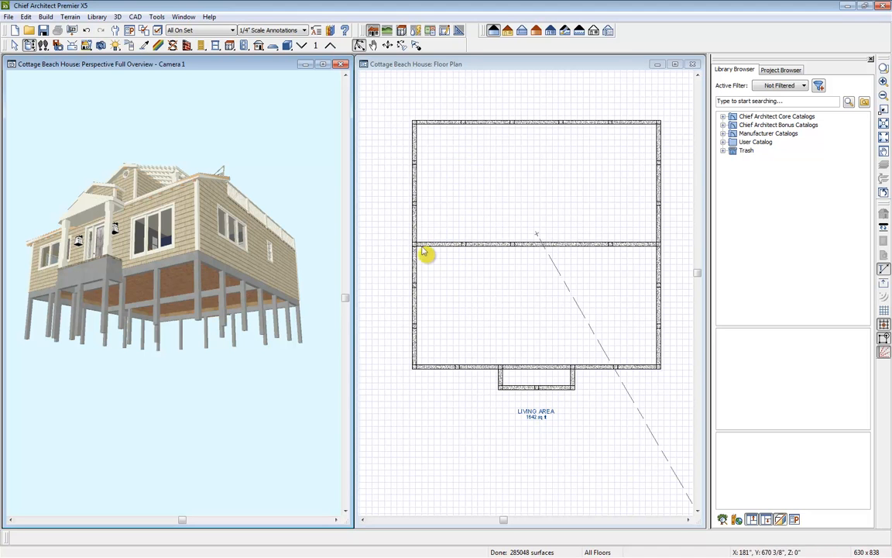
mouse_move(540, 252)
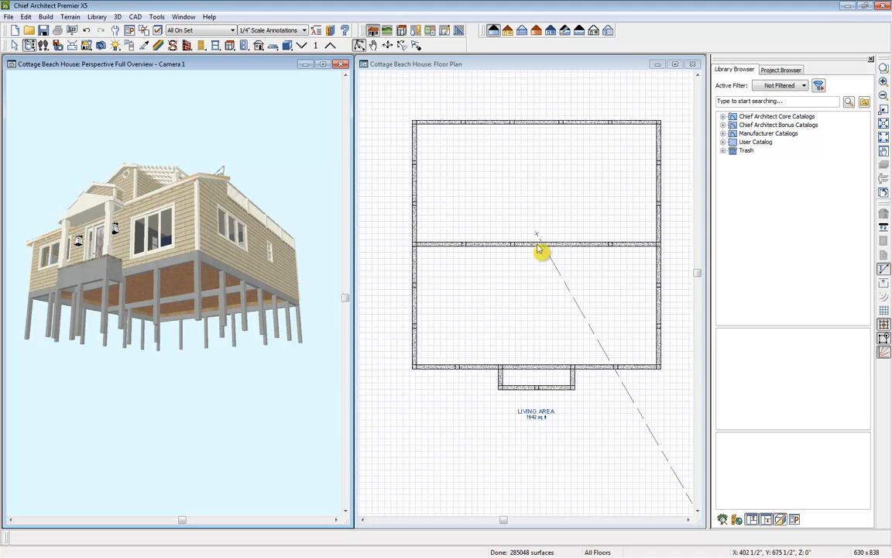
mouse_move(657, 252)
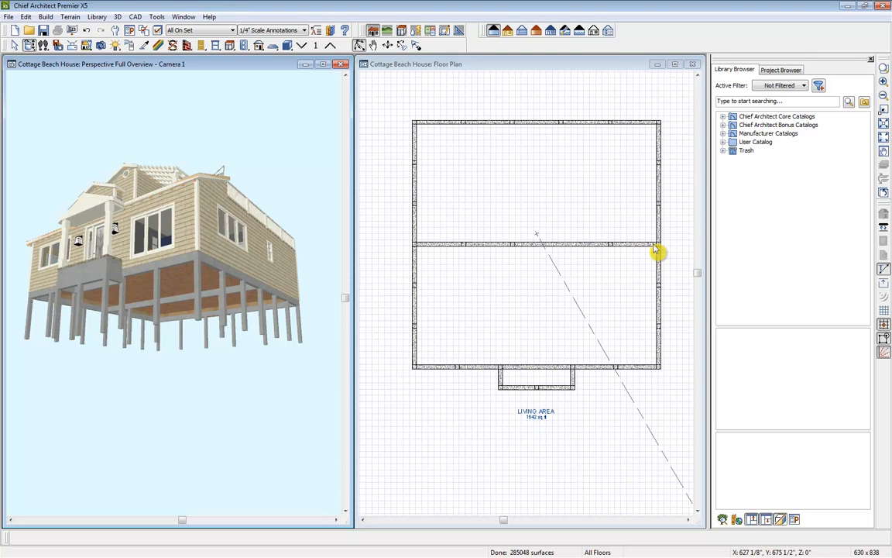
mouse_move(620, 180)
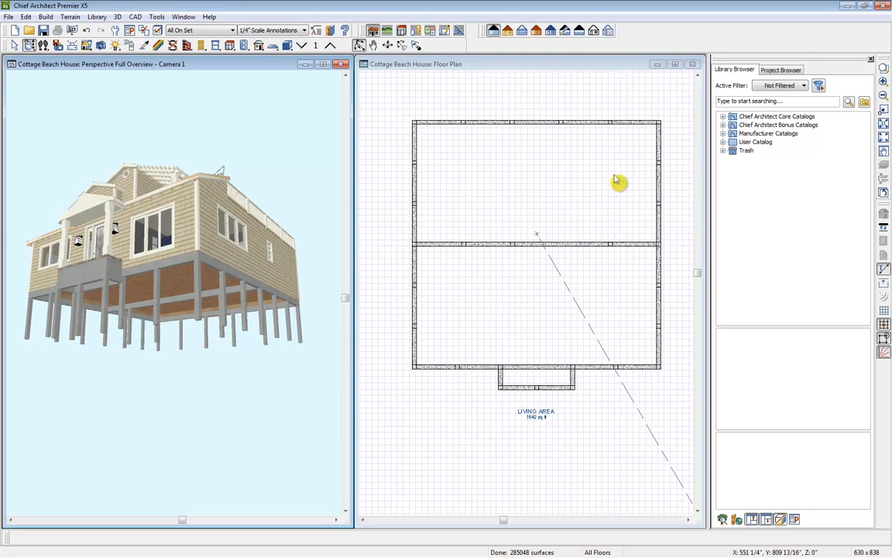
mouse_move(614, 243)
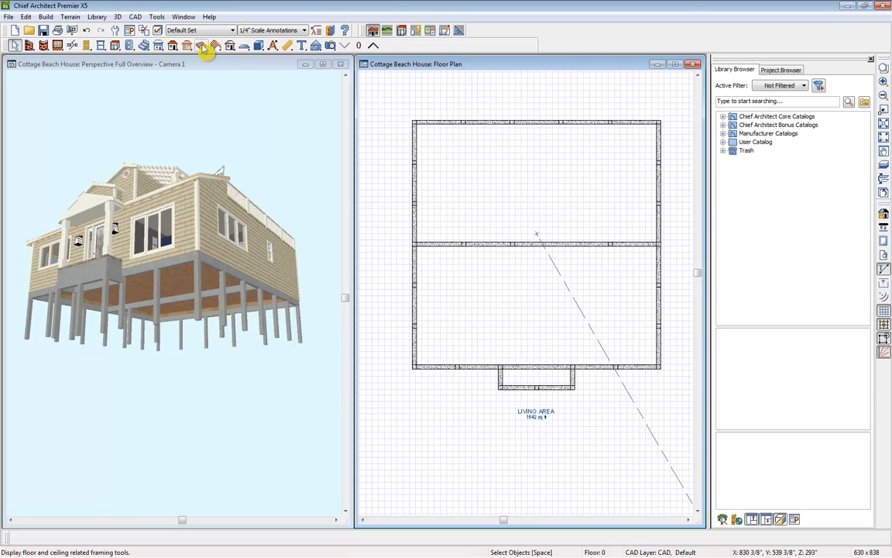
Step: Show the Floor/Ceiling Framing toolbar with the Joist Direction tool
left_click(188, 45)
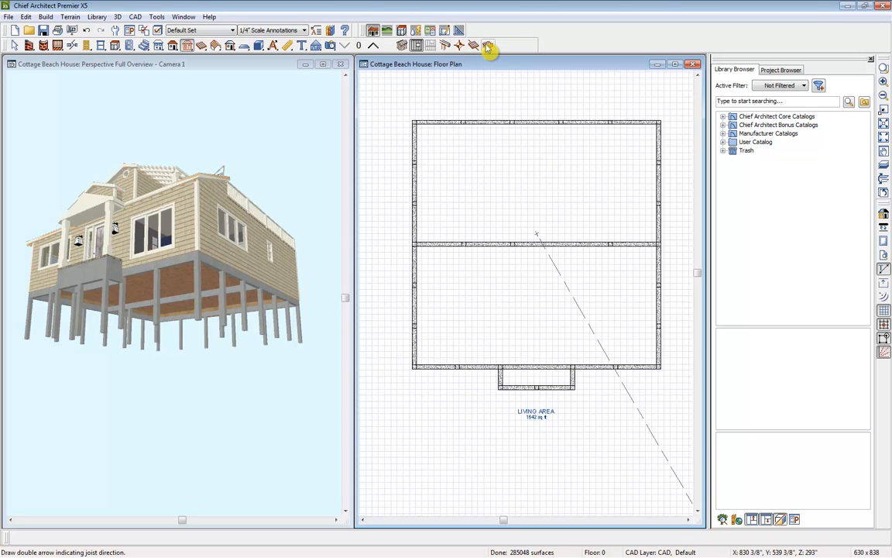
mouse_move(490, 45)
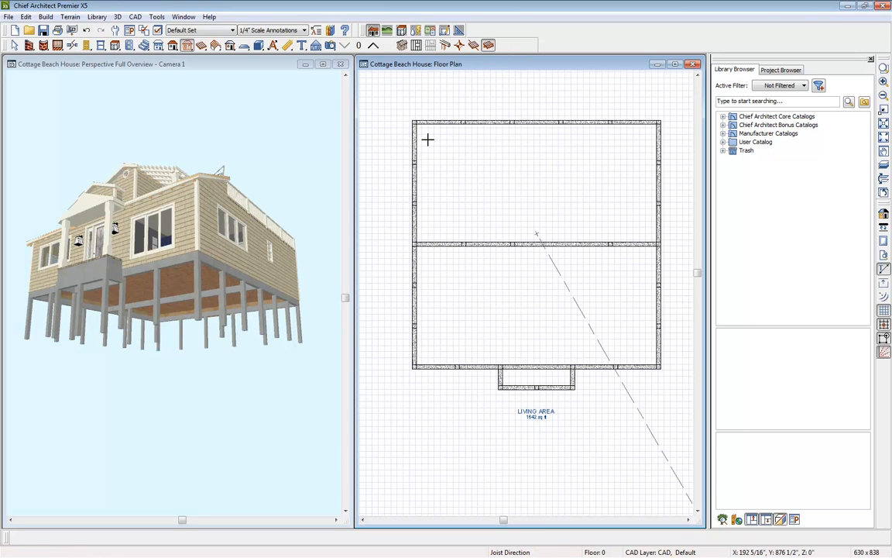
mouse_move(442, 149)
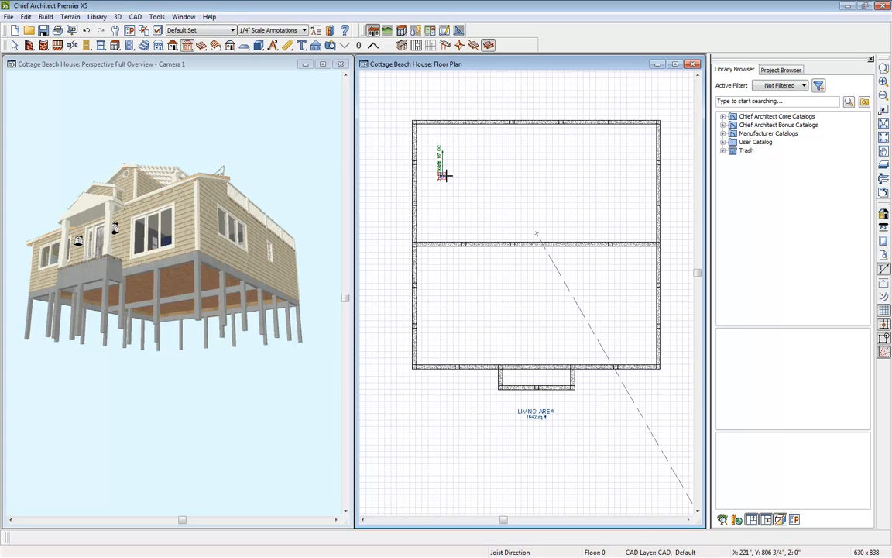
mouse_move(497, 188)
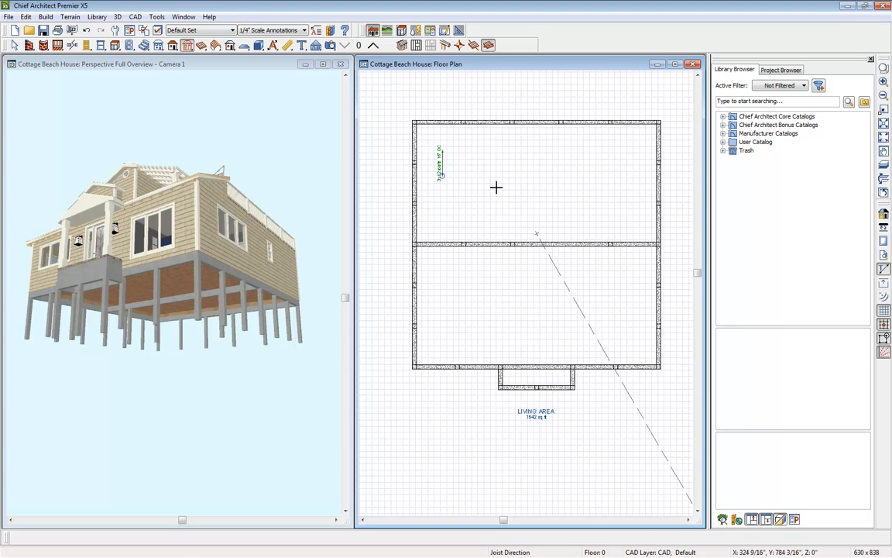
mouse_move(403, 44)
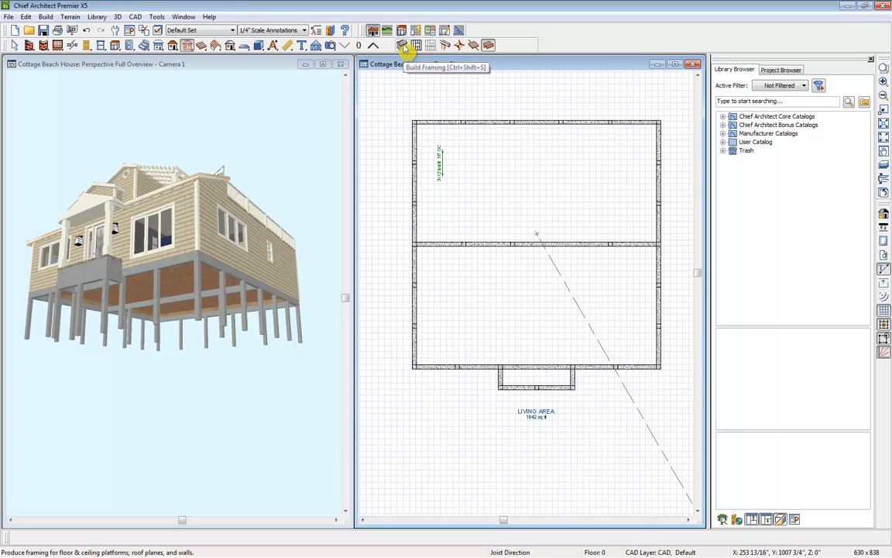
Step: Enable Build Floor Framing with Rim Joist on the Foundation tab and build
left_click(402, 29)
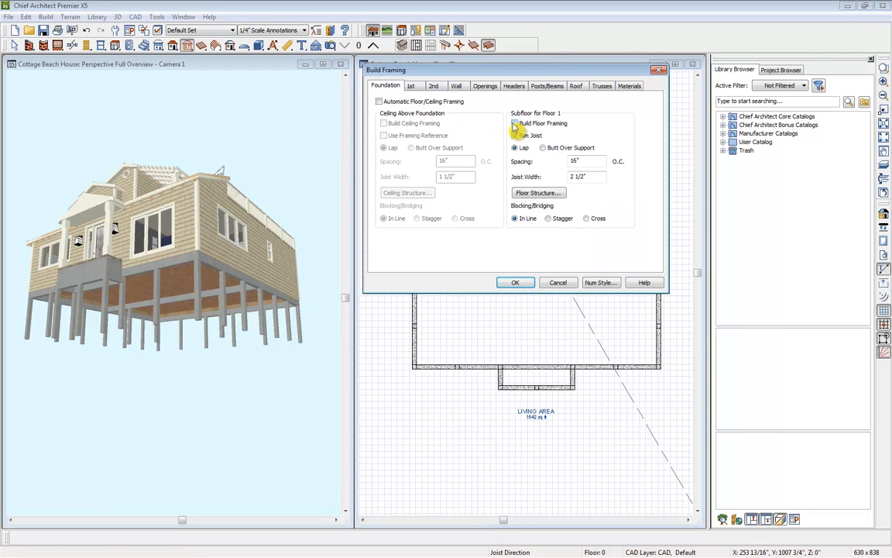
left_click(515, 123)
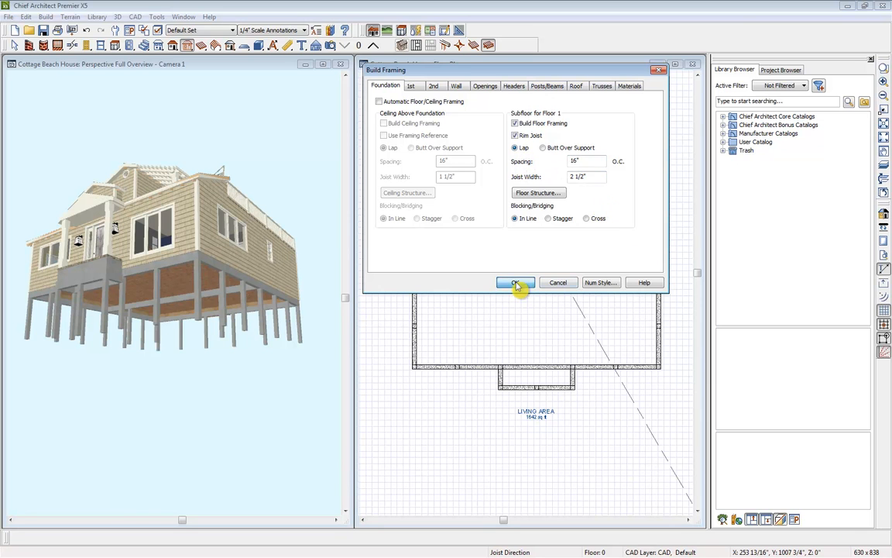
left_click(515, 282)
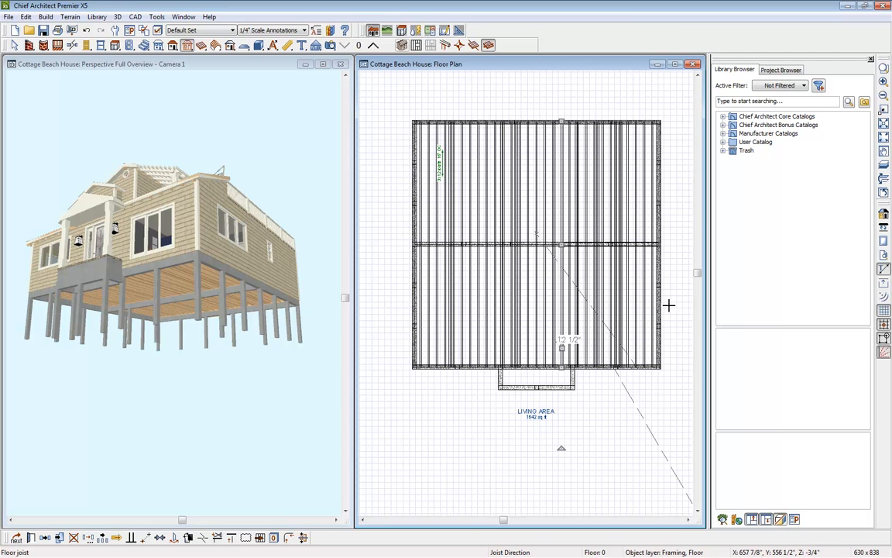
mouse_move(269, 77)
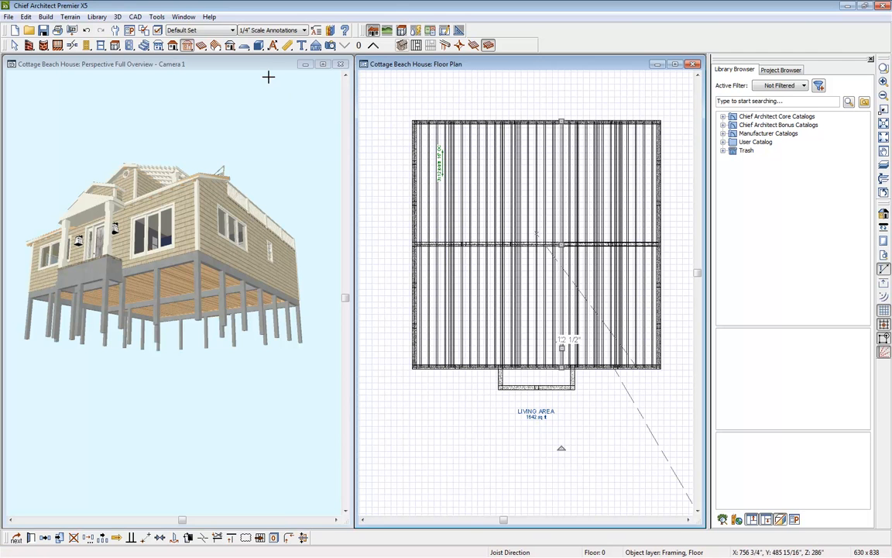
left_click(185, 206)
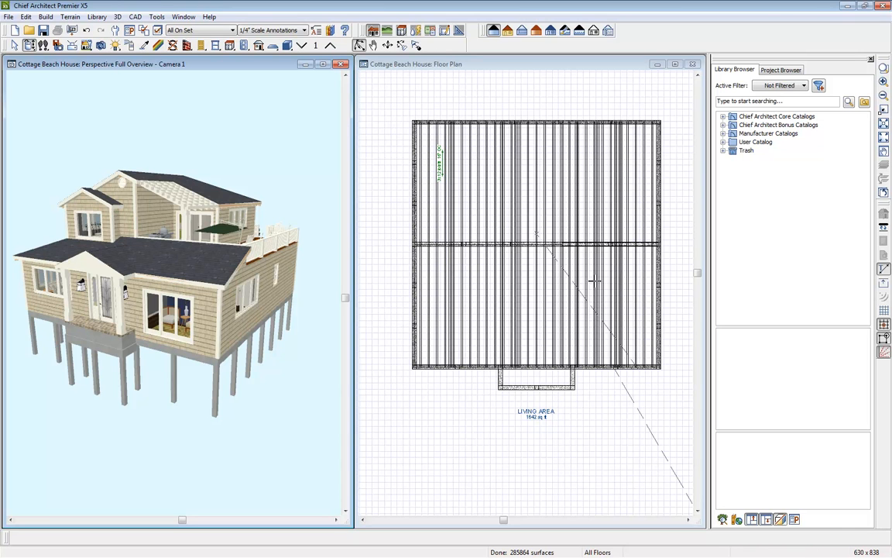
mouse_move(595, 282)
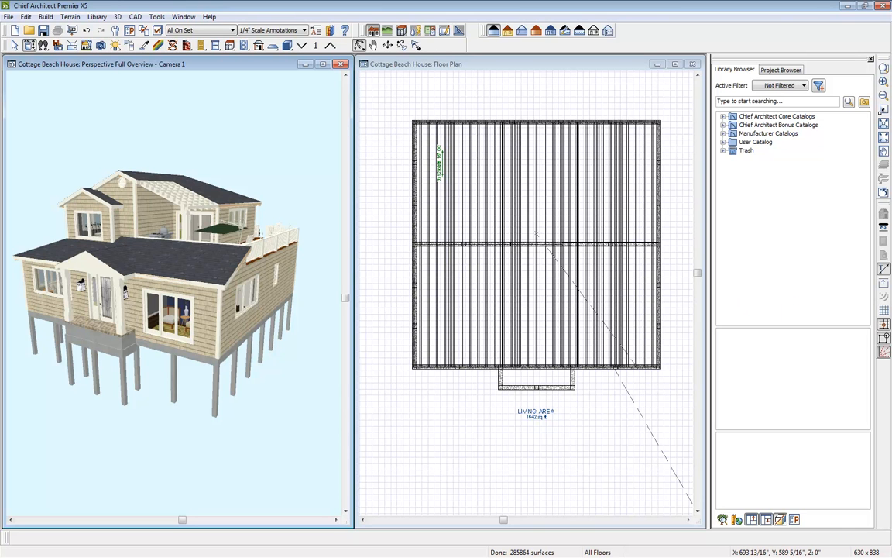